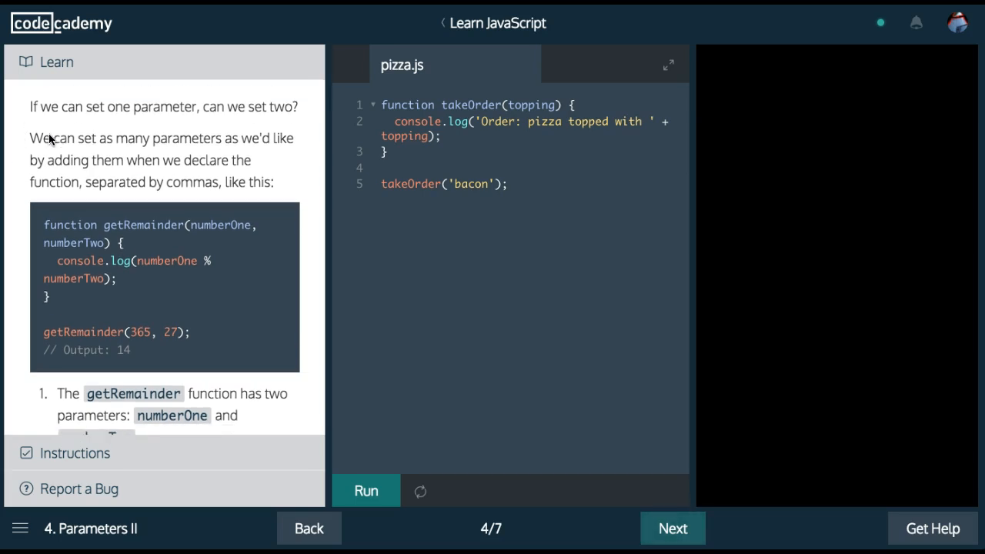
{"action": "mouse_move", "coordinate": [158, 157]}
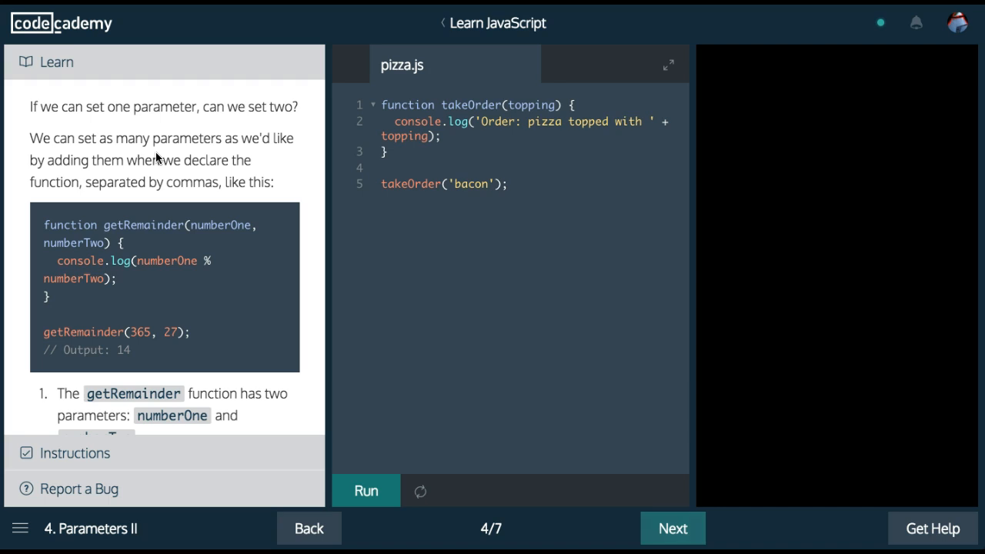
- Add crustType as takeOrder's second parameter and run the code to print the bacon order
{"action": "scroll", "scroll_direction": "down", "scroll_amount": 3}
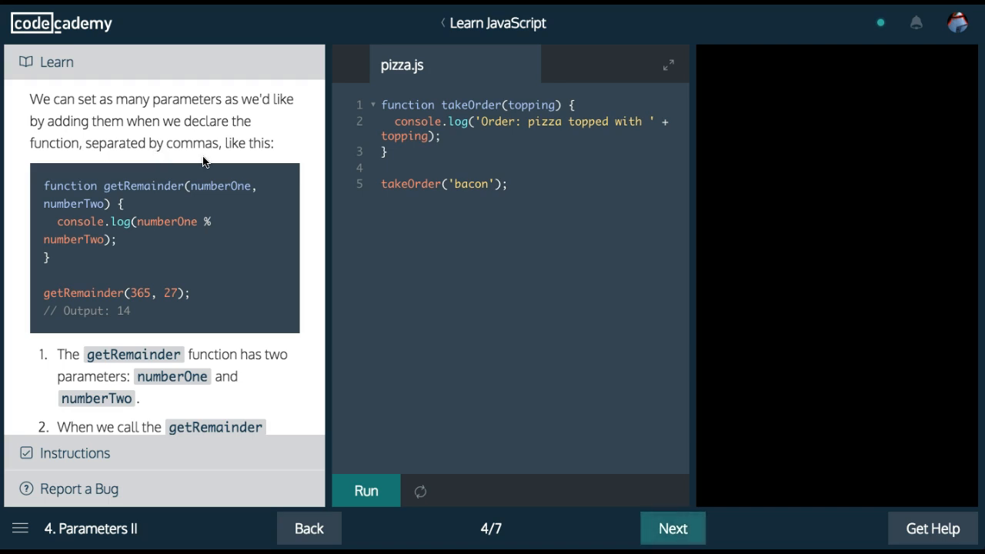
{"action": "mouse_move", "coordinate": [113, 204]}
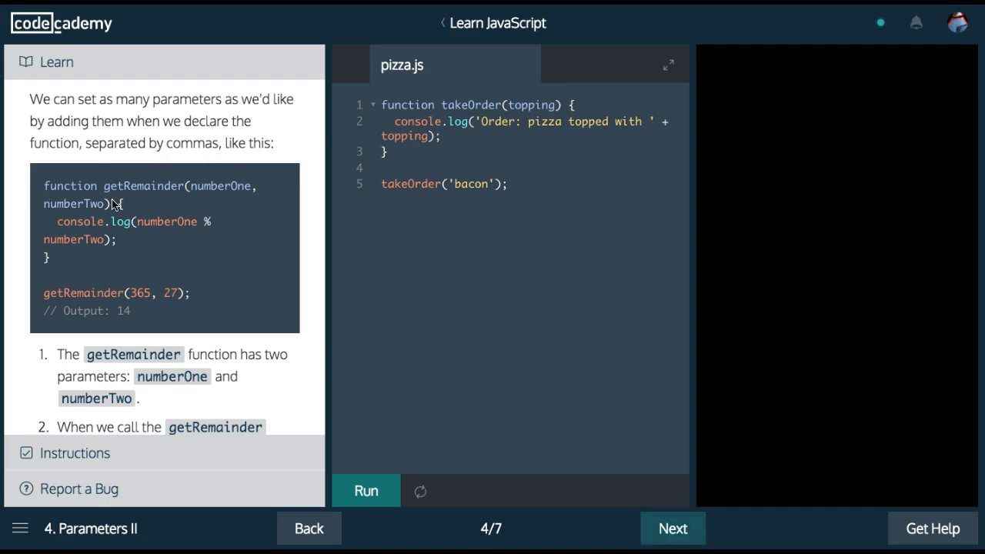
{"action": "mouse_move", "coordinate": [226, 202]}
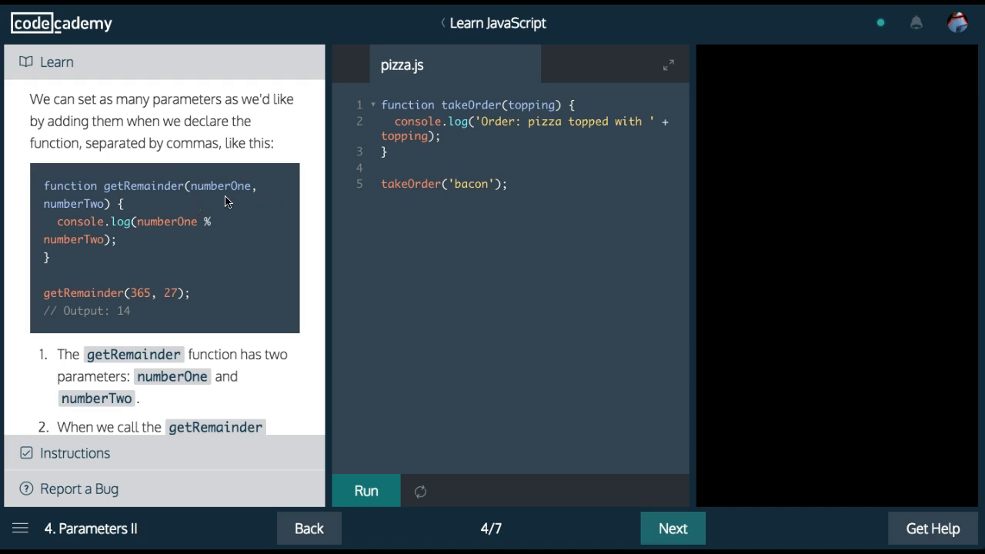
{"action": "mouse_move", "coordinate": [106, 238]}
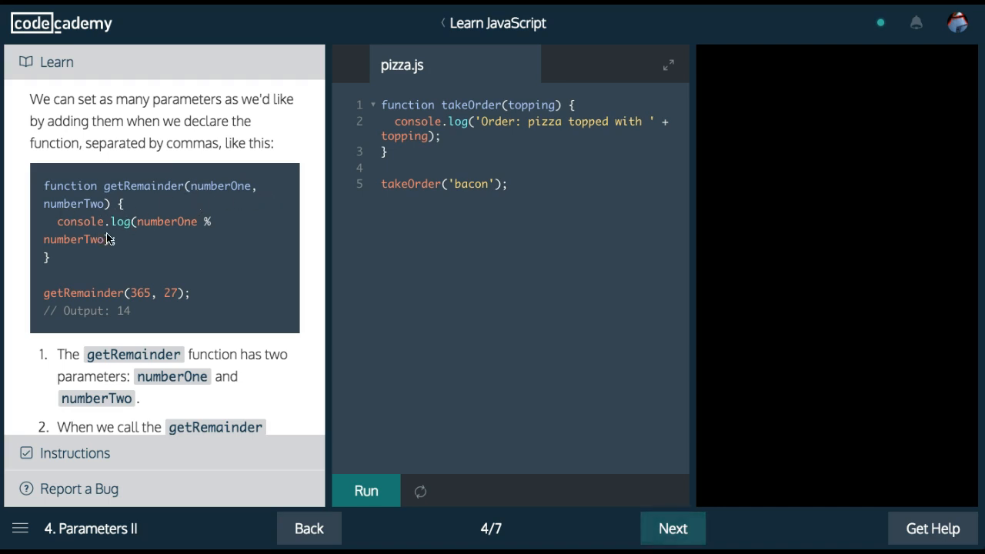
{"action": "mouse_move", "coordinate": [192, 246]}
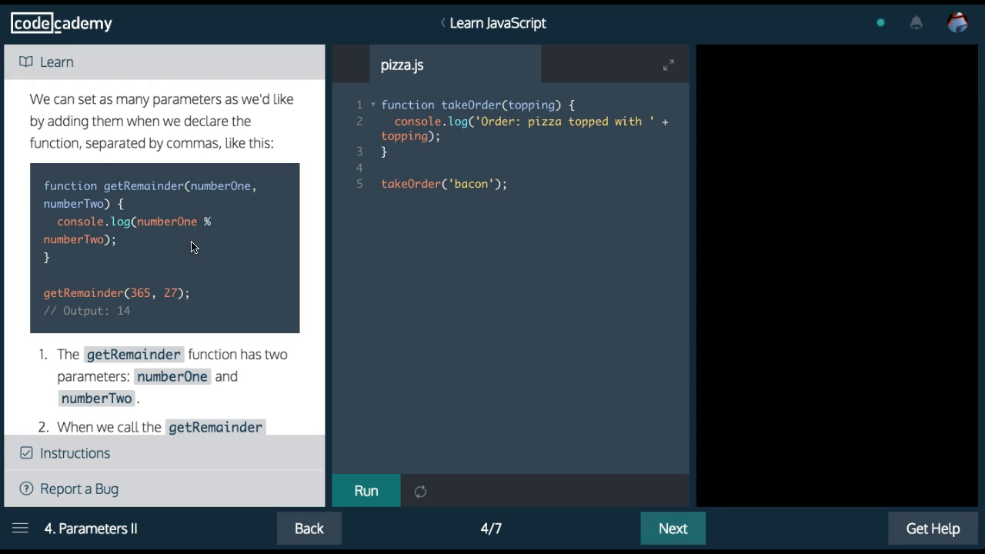
{"action": "mouse_move", "coordinate": [67, 301]}
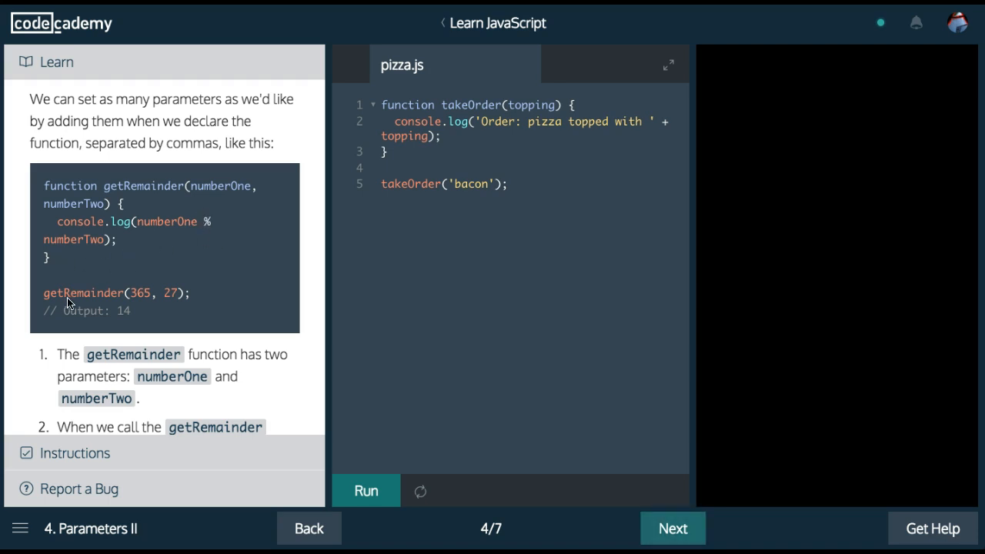
{"action": "mouse_move", "coordinate": [126, 303]}
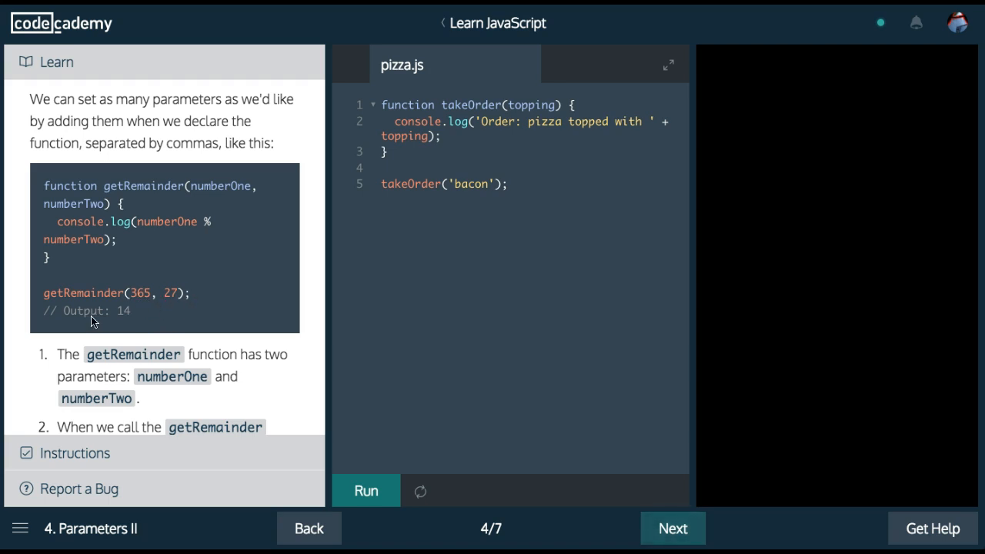
{"action": "scroll", "scroll_direction": "down", "scroll_amount": 3}
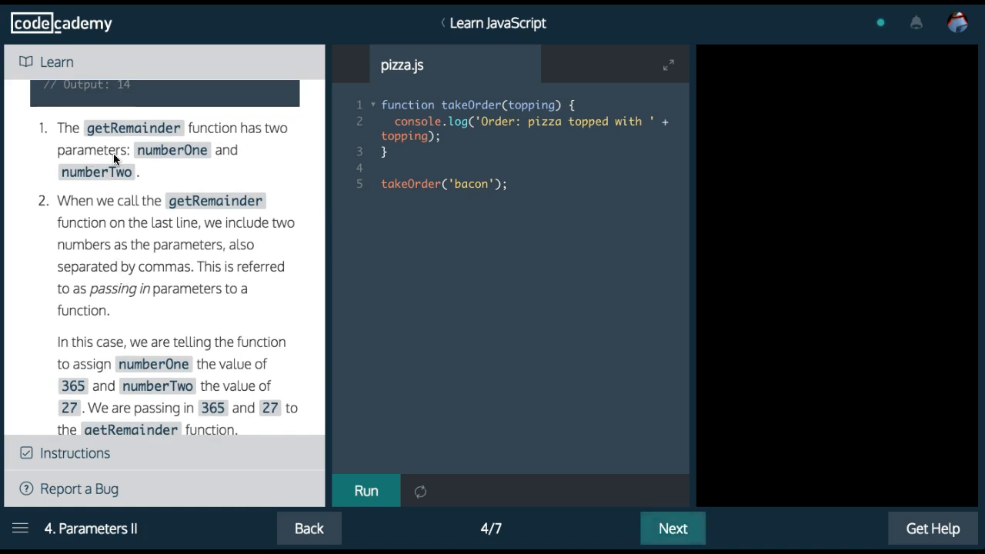
{"action": "mouse_move", "coordinate": [114, 190]}
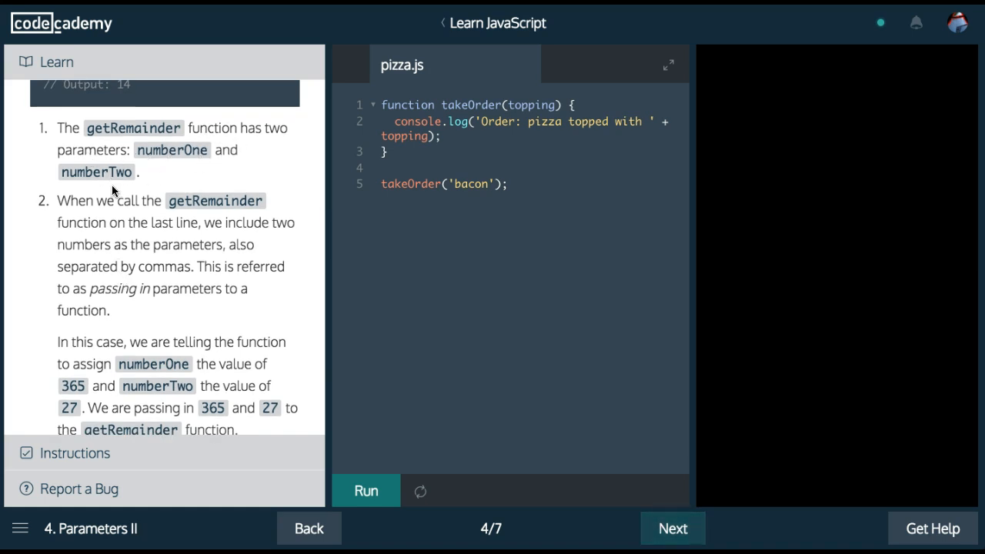
{"action": "mouse_move", "coordinate": [200, 248]}
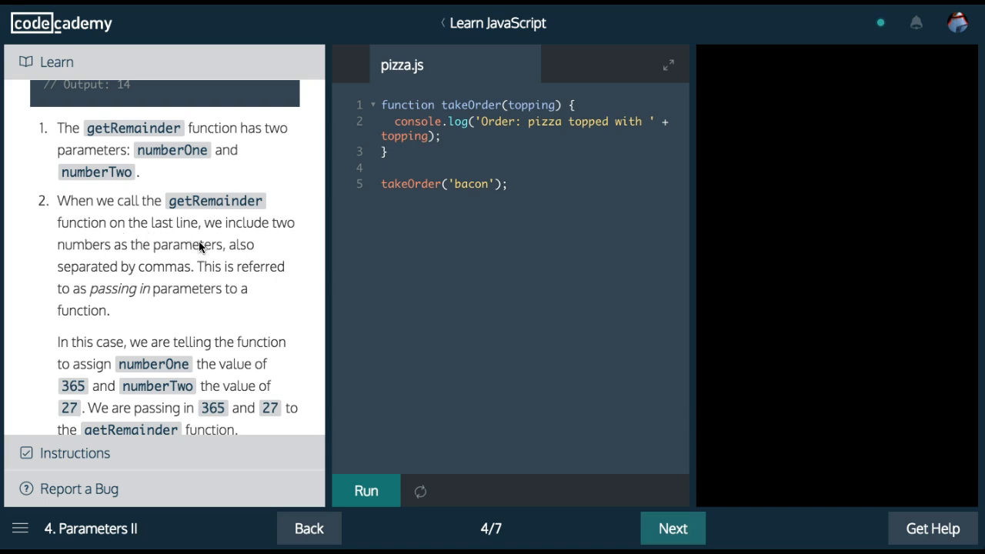
{"action": "mouse_move", "coordinate": [113, 269]}
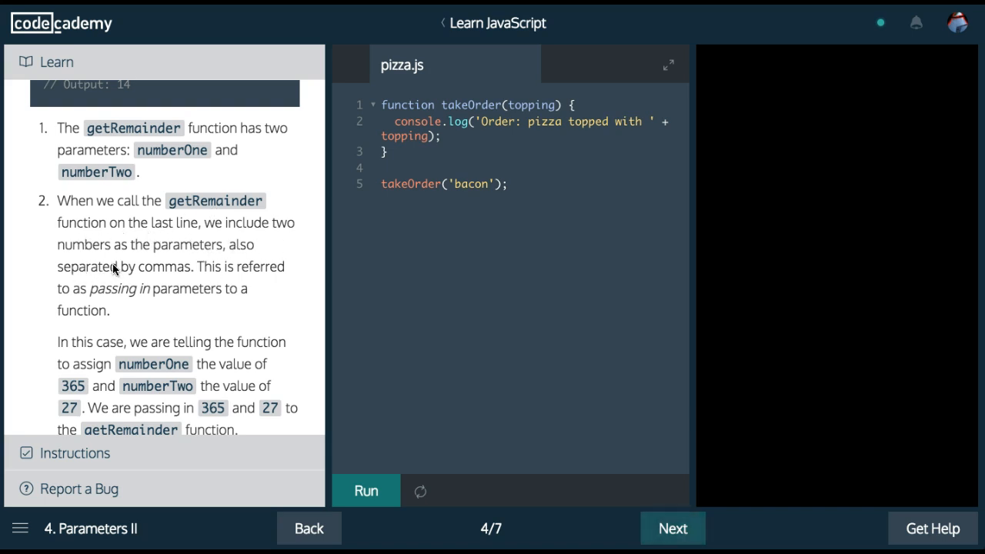
{"action": "mouse_move", "coordinate": [133, 280]}
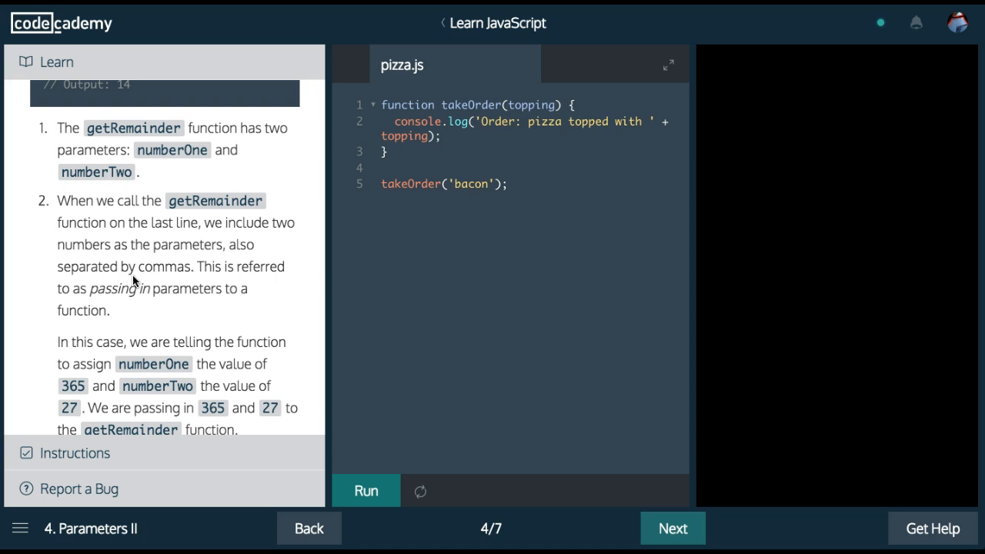
{"action": "mouse_move", "coordinate": [77, 308]}
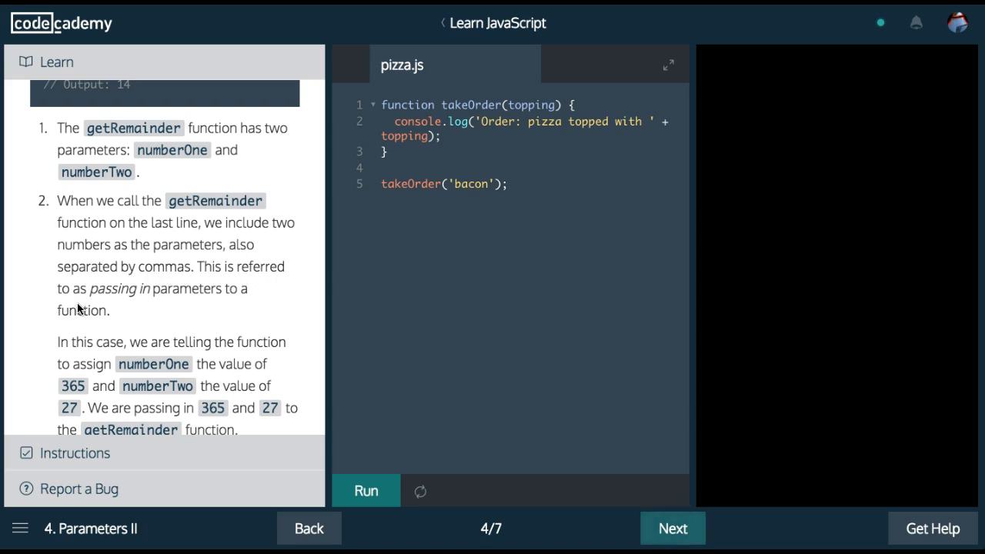
{"action": "mouse_move", "coordinate": [82, 328]}
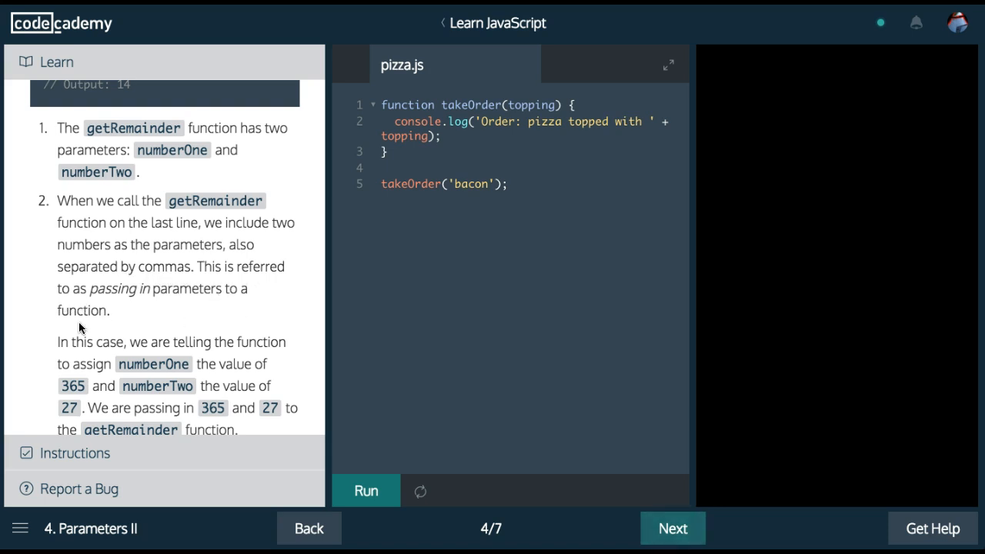
{"action": "scroll", "scroll_direction": "down", "scroll_amount": 3}
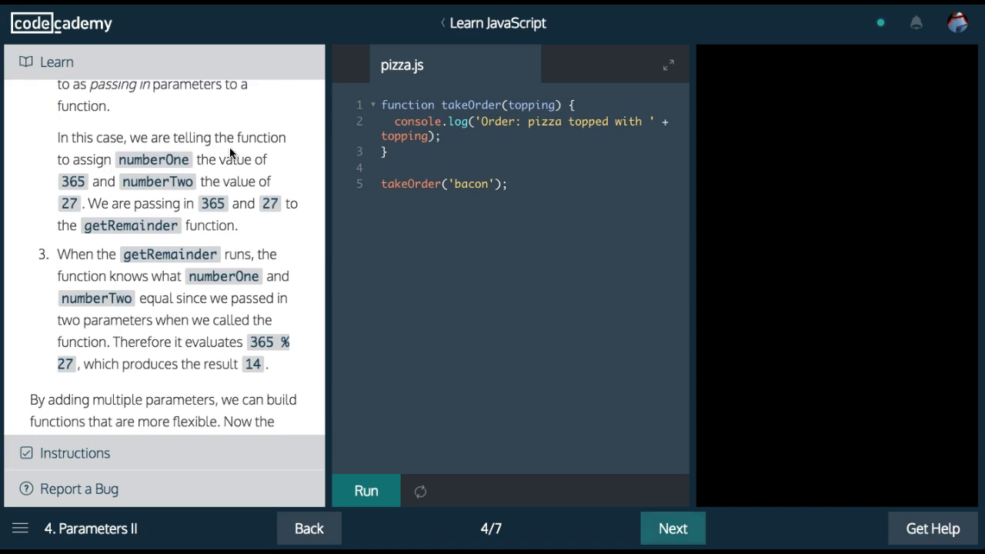
{"action": "mouse_move", "coordinate": [242, 167]}
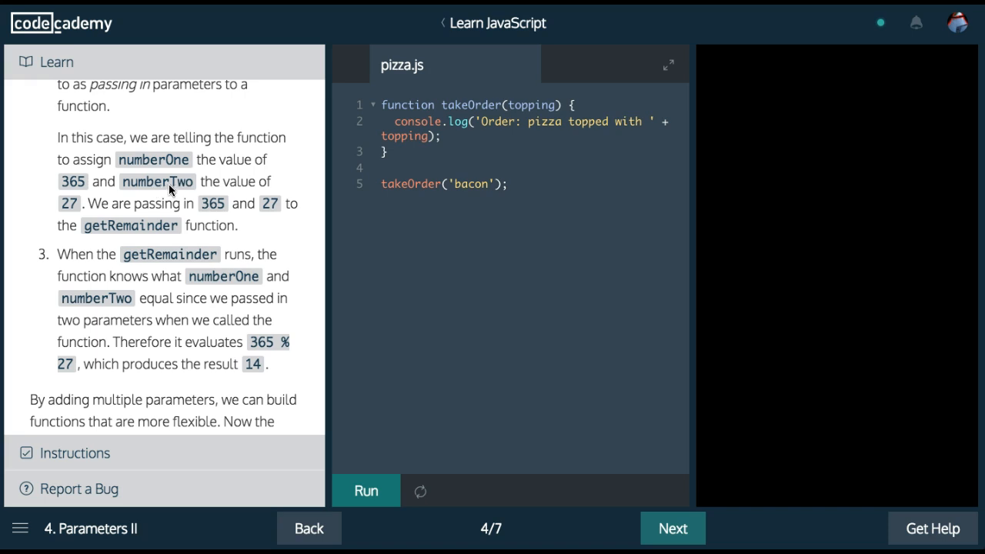
{"action": "mouse_move", "coordinate": [135, 218]}
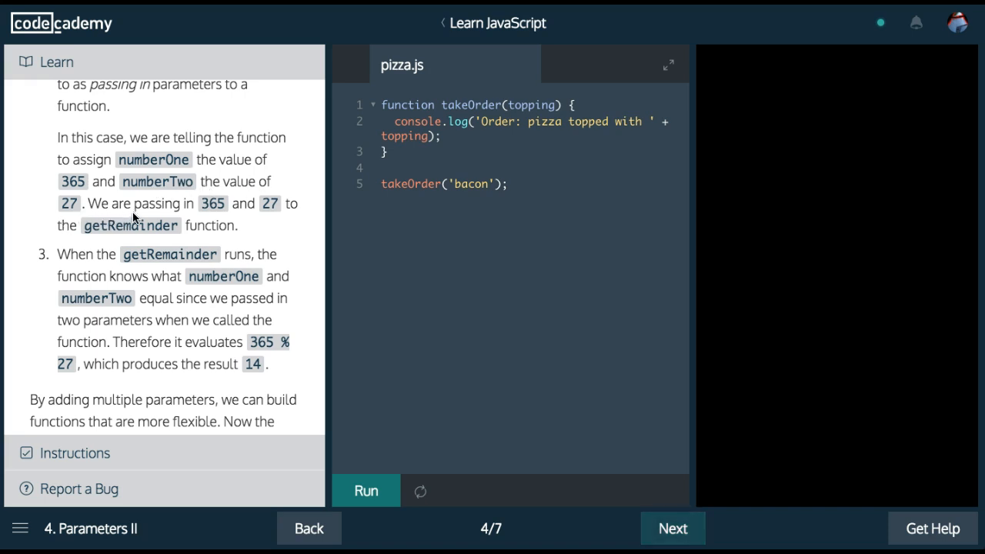
{"action": "mouse_move", "coordinate": [287, 220]}
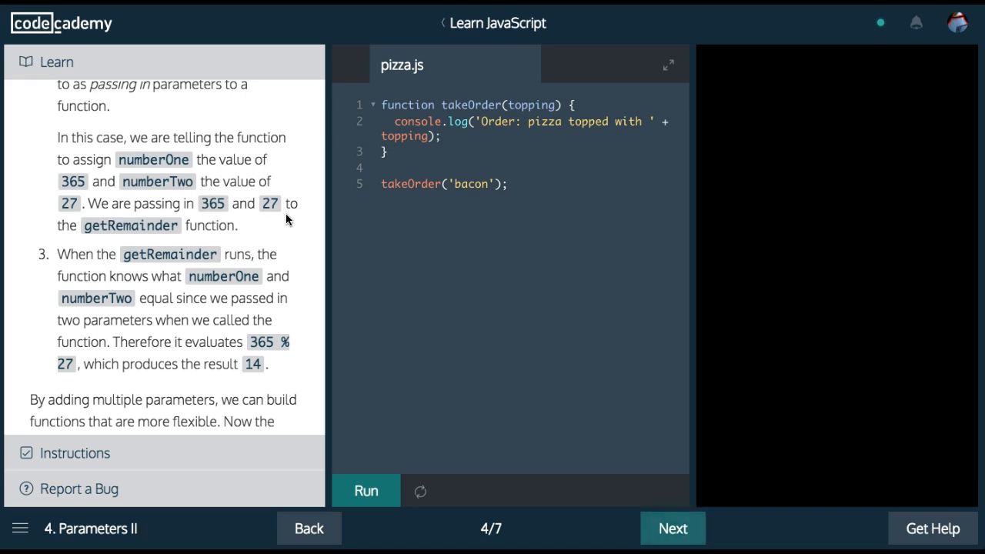
{"action": "mouse_move", "coordinate": [218, 239]}
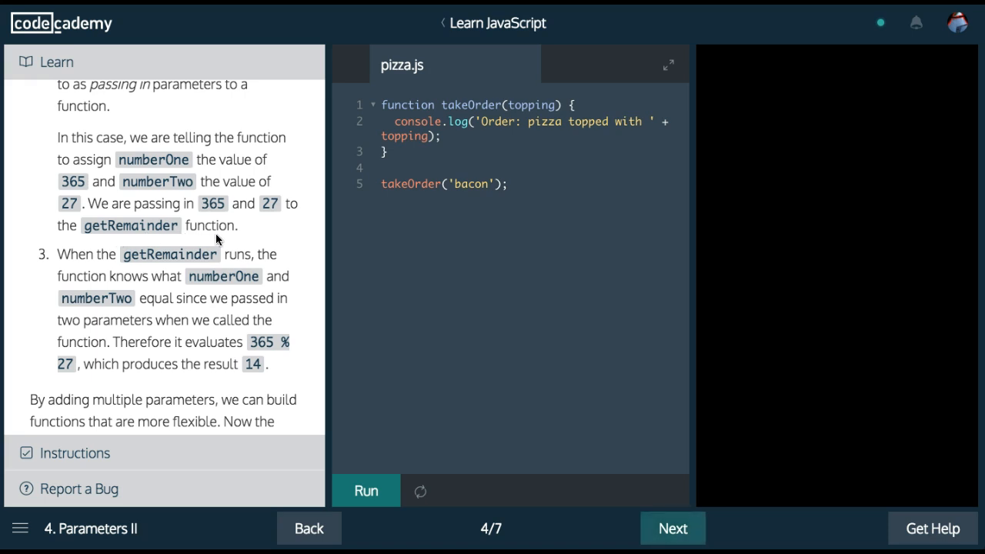
{"action": "mouse_move", "coordinate": [183, 272]}
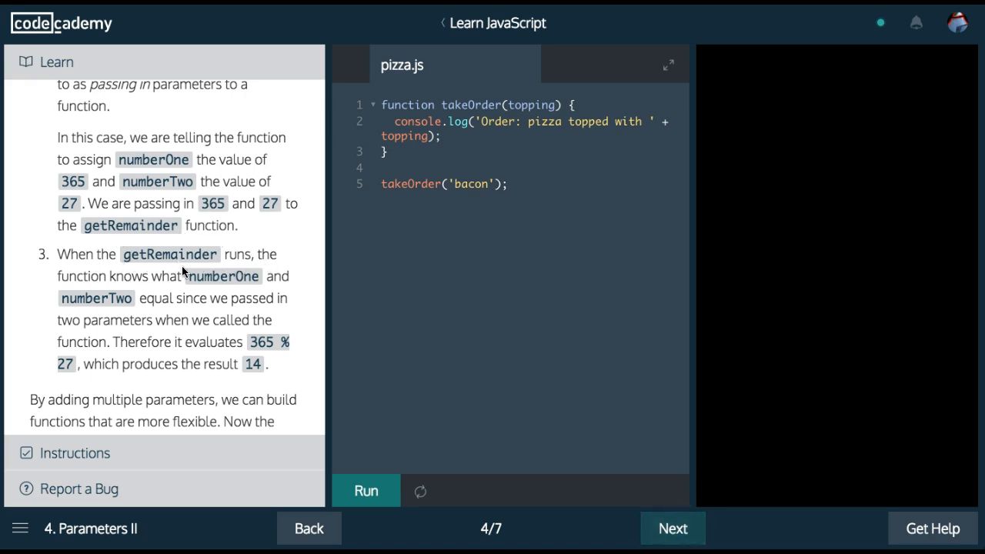
{"action": "mouse_move", "coordinate": [203, 314]}
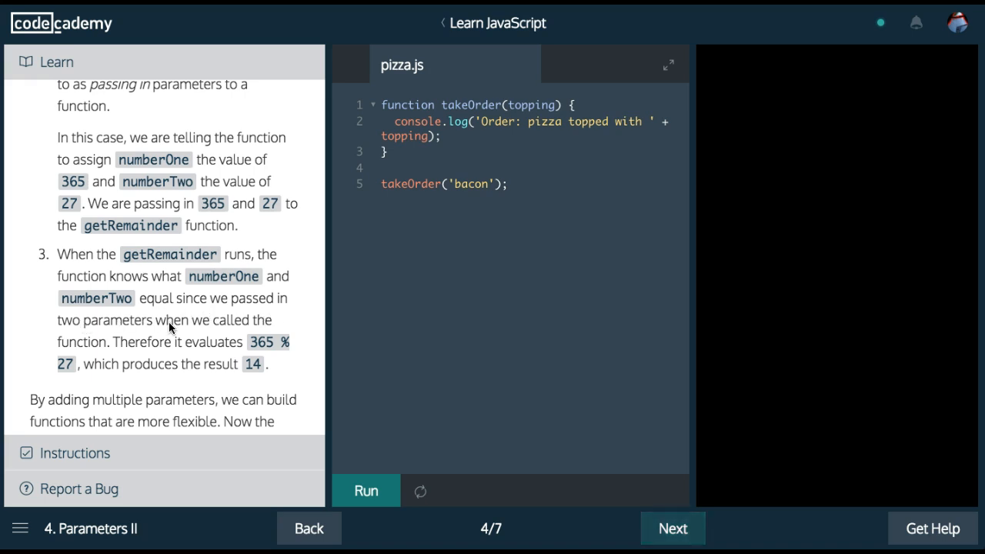
{"action": "scroll", "scroll_direction": "down", "scroll_amount": 3}
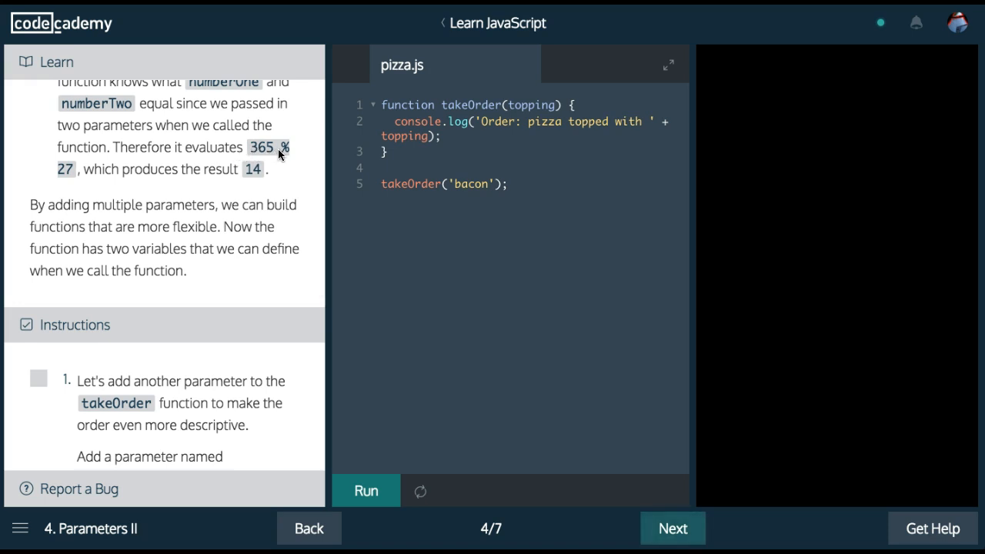
{"action": "mouse_move", "coordinate": [201, 180]}
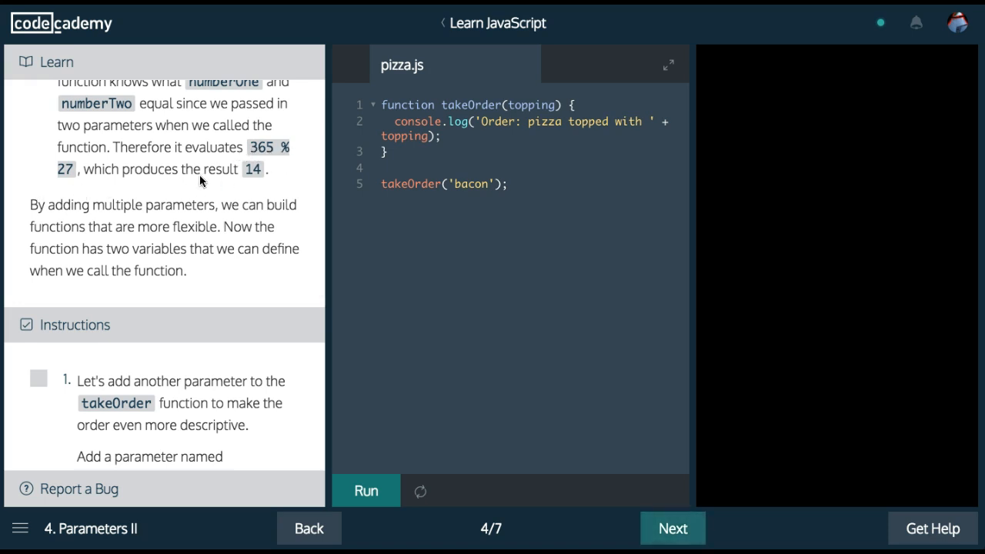
{"action": "mouse_move", "coordinate": [291, 179]}
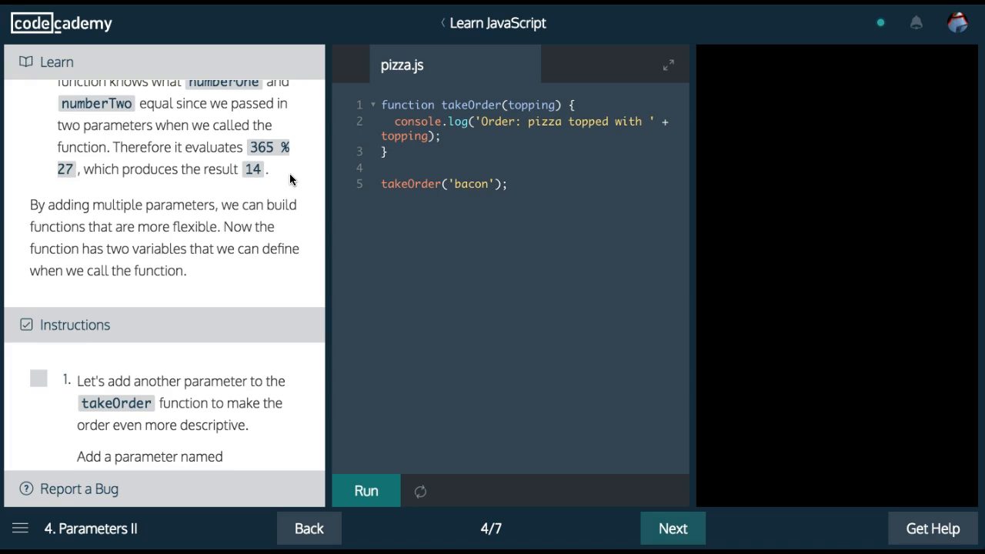
{"action": "scroll", "scroll_direction": "down", "scroll_amount": 3}
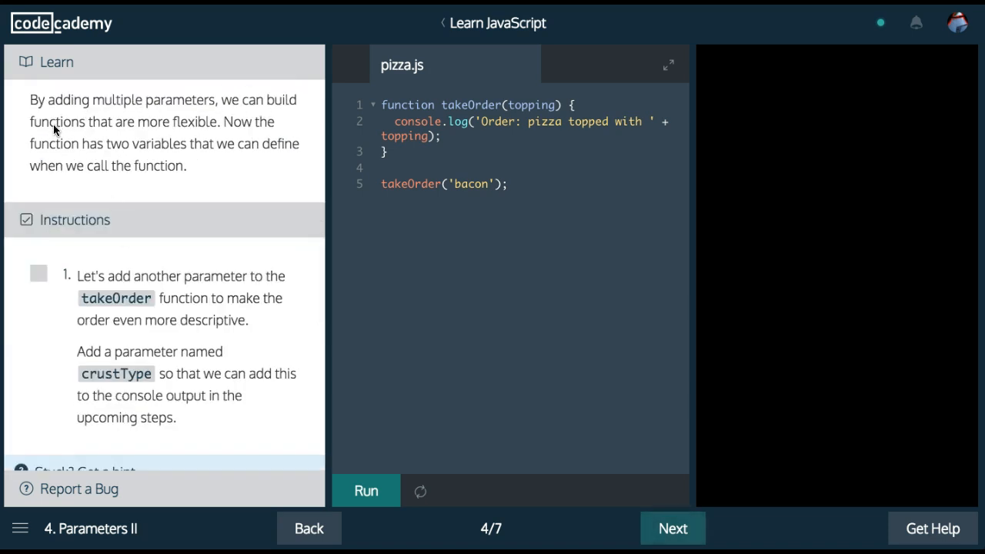
{"action": "mouse_move", "coordinate": [243, 136]}
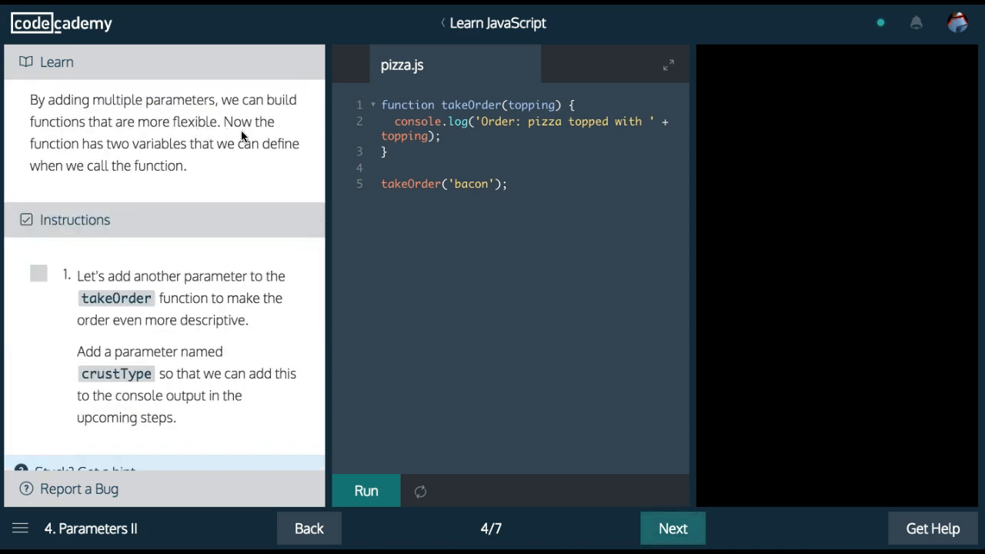
{"action": "mouse_move", "coordinate": [227, 155]}
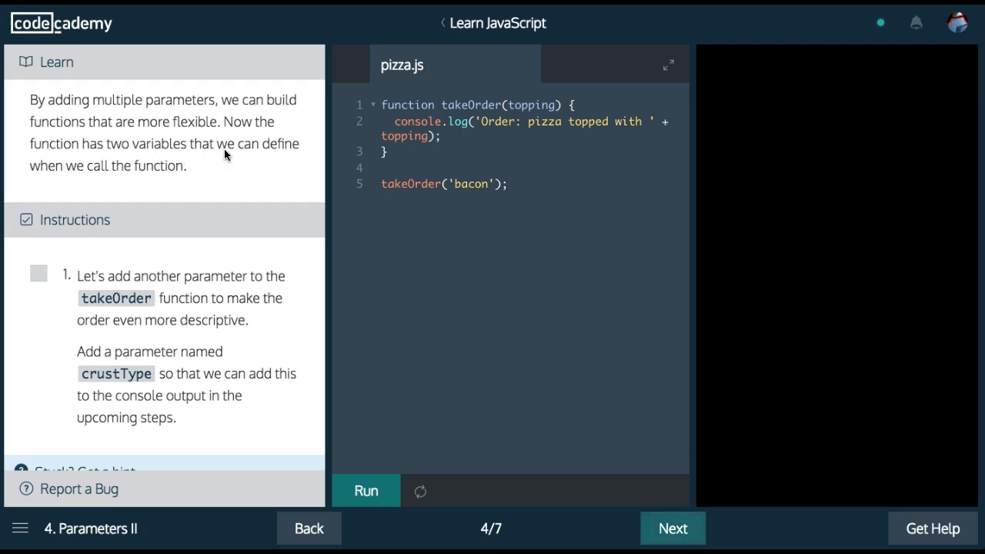
{"action": "mouse_move", "coordinate": [198, 190]}
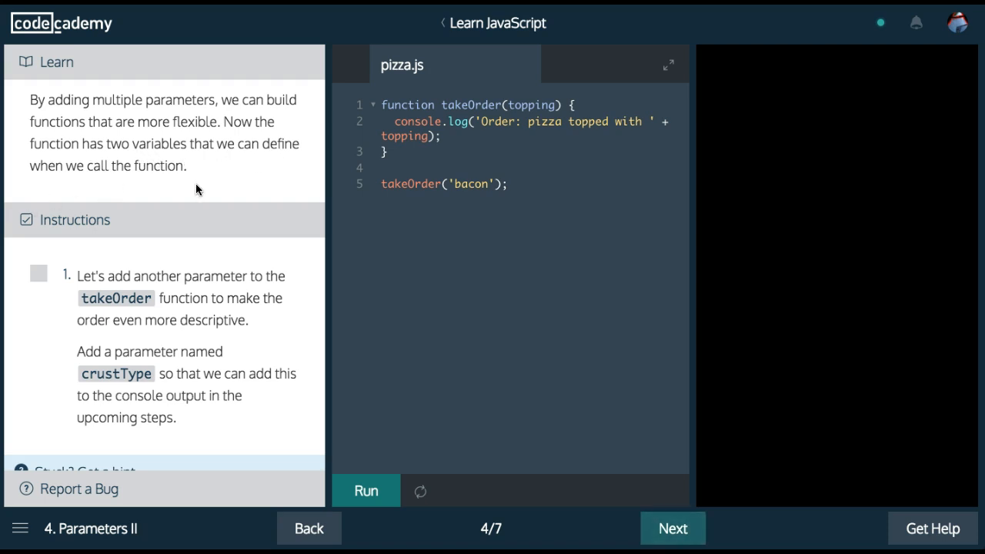
{"action": "scroll", "scroll_direction": "down", "scroll_amount": 3}
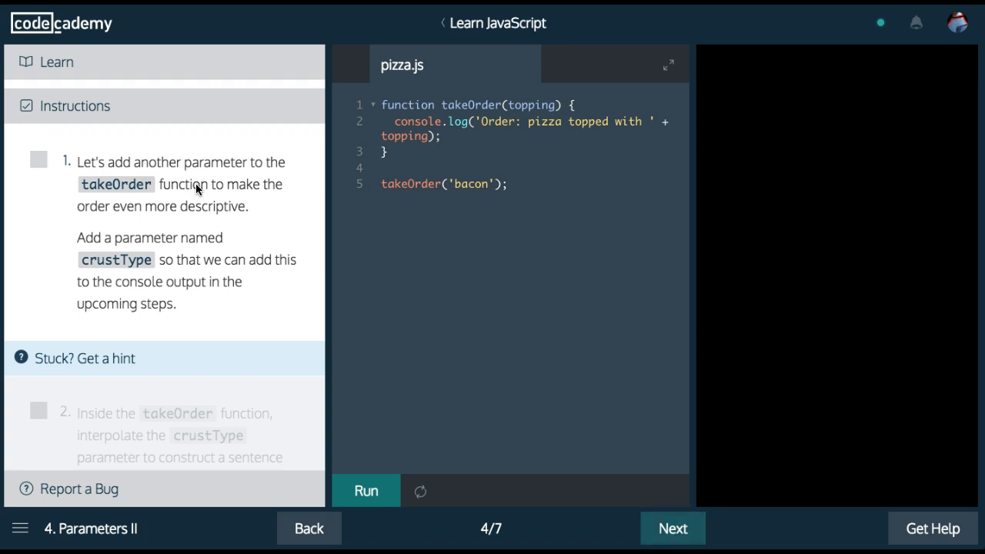
{"action": "mouse_move", "coordinate": [196, 228]}
{"action": "type", "text": ", "}
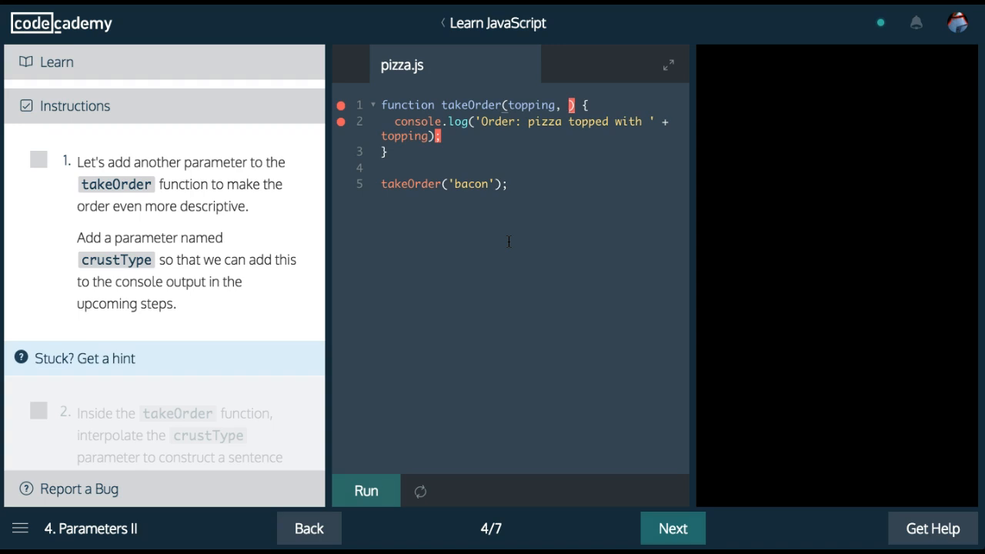
{"action": "type", "text": "crustType"}
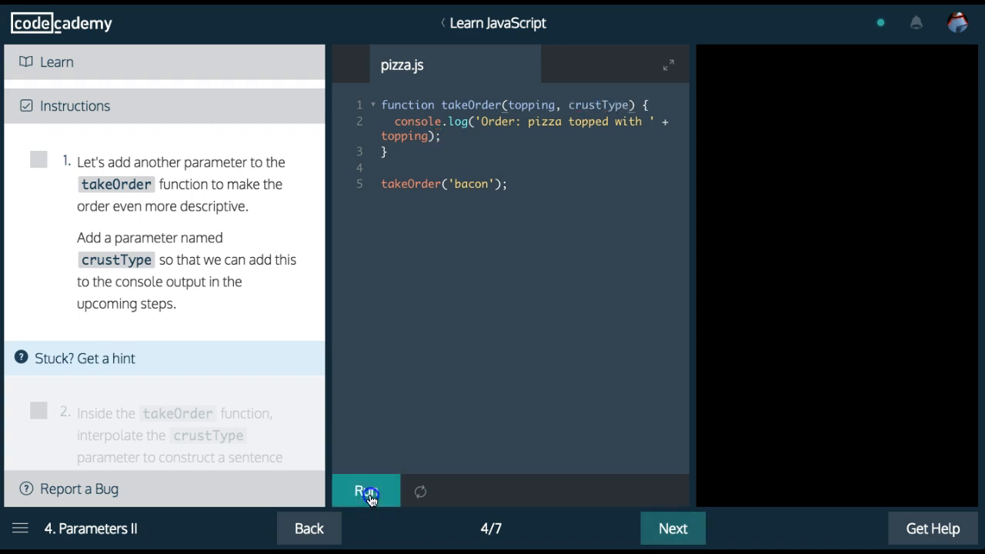
{"action": "left_click", "coordinate": [367, 491]}
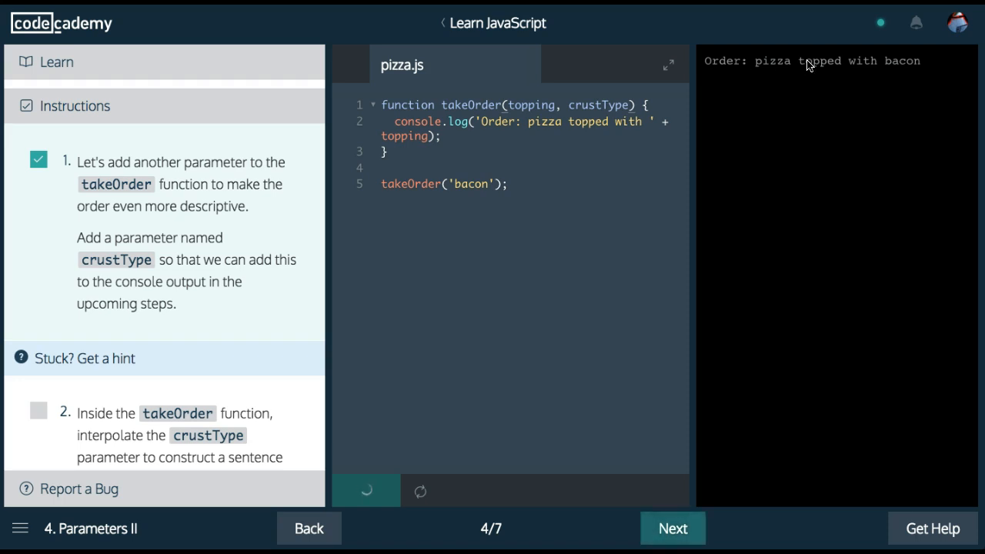
{"action": "mouse_move", "coordinate": [677, 112]}
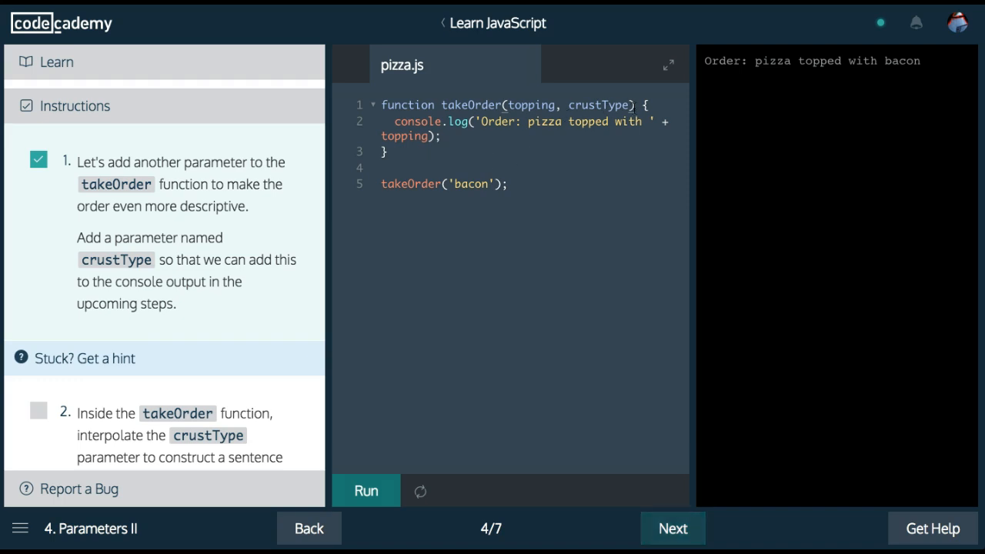
- Pass "thin crust" as the second argument and add crustType to the logged order string
{"action": "scroll", "scroll_direction": "down", "scroll_amount": 3}
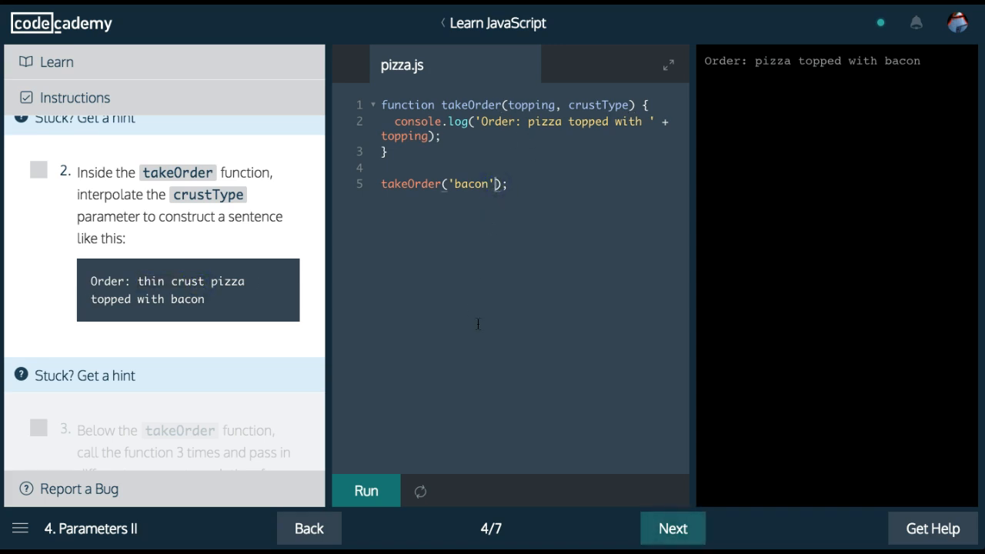
{"action": "type", "text": ", \""}
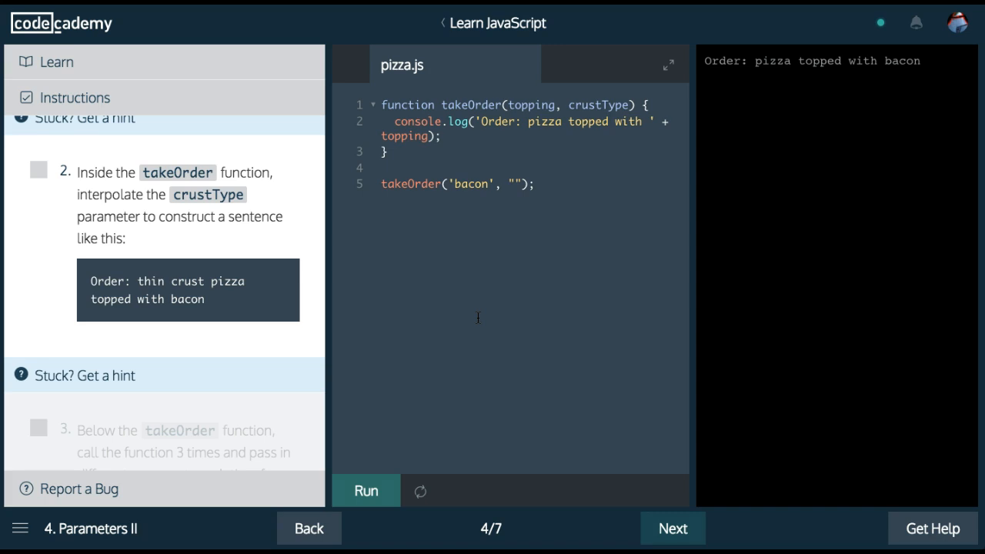
{"action": "type", "text": "thin crust"}
{"action": "type", "text": " ' +"}
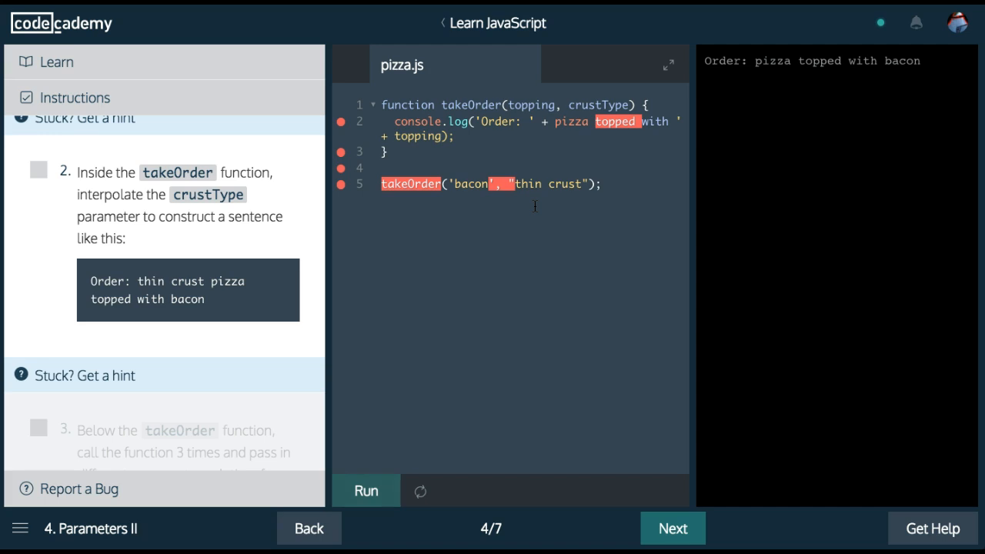
{"action": "type", "text": "crustType + '"}
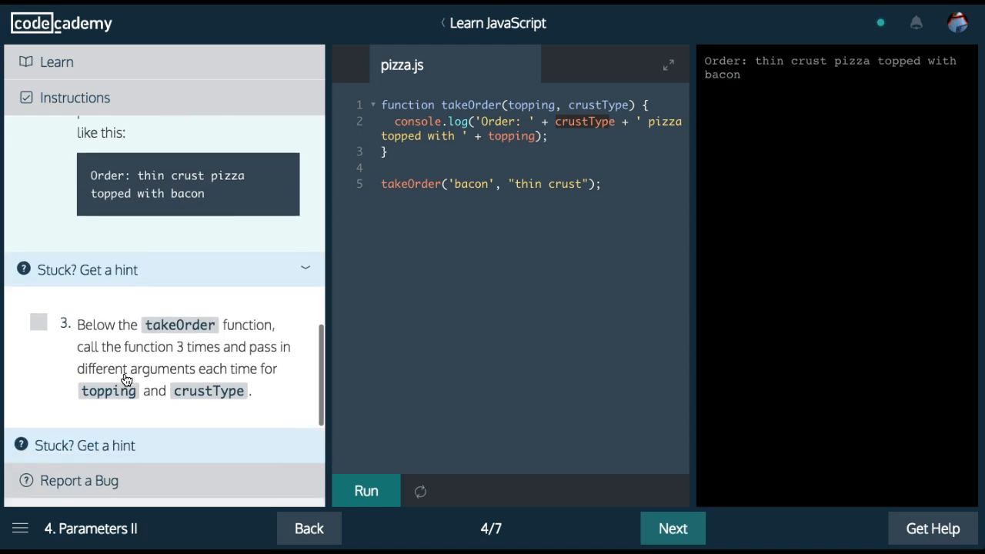
- Paste copies of the takeOrder('bacon', "thin crust") call below the original
{"action": "scroll", "scroll_direction": "down", "scroll_amount": 3}
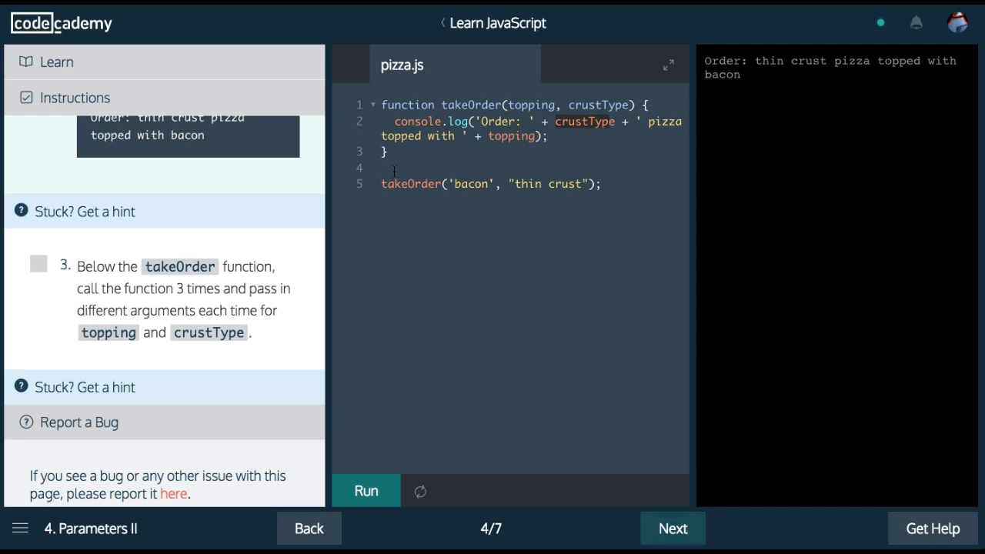
{"action": "type", "text": "takeOrder('bacon', \"thin crust\");"}
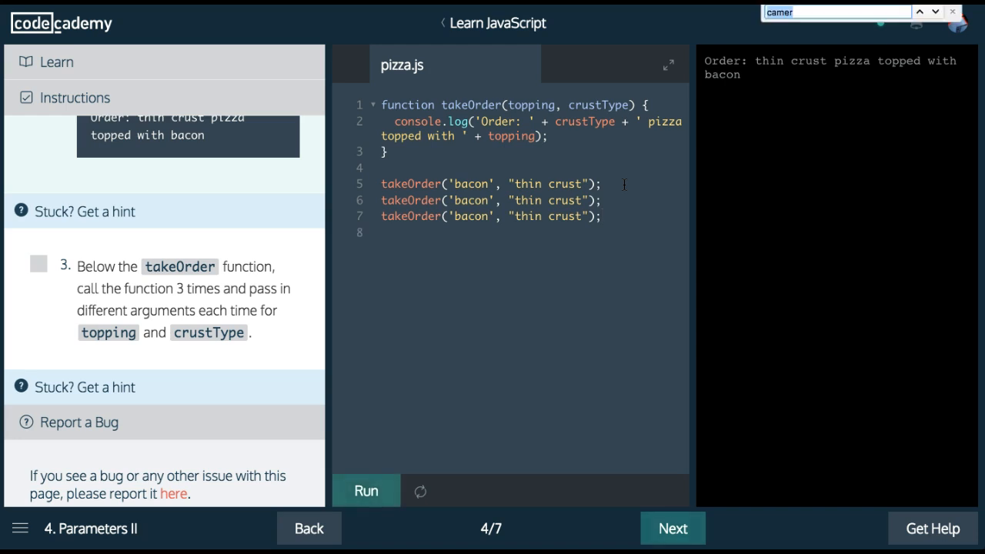
{"action": "type", "text": "takeOrder('bacon', \"thin crust\");"}
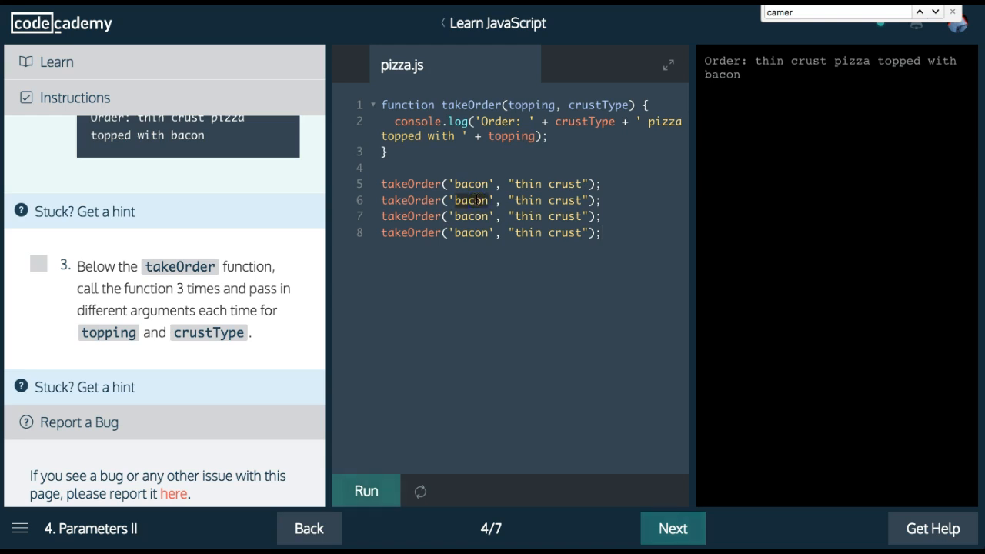
- Change the copies' toppings to grapes, chocolate and apple, and crusts to pan, extra-thin, extra-not-thin
{"action": "type", "text": "g"}
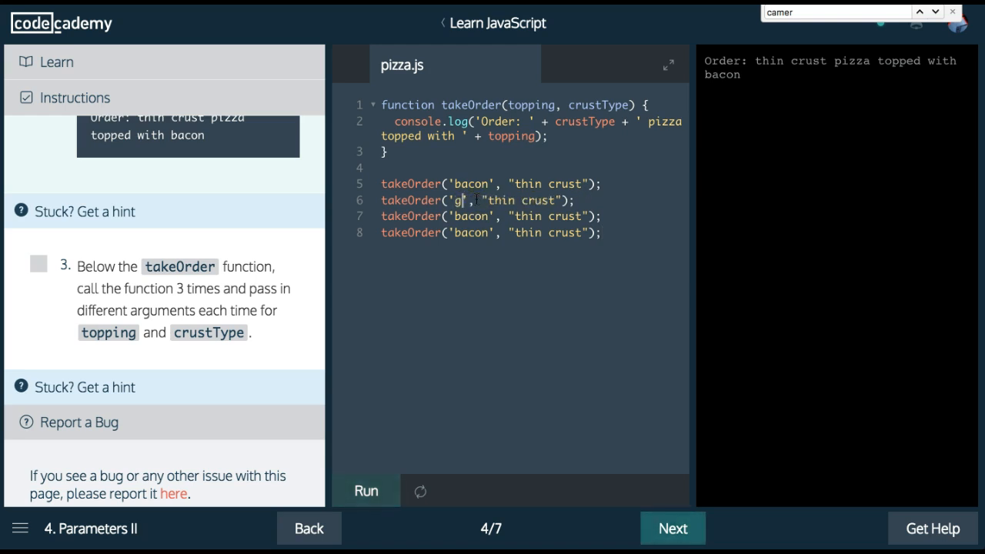
{"action": "type", "text": "rapes"}
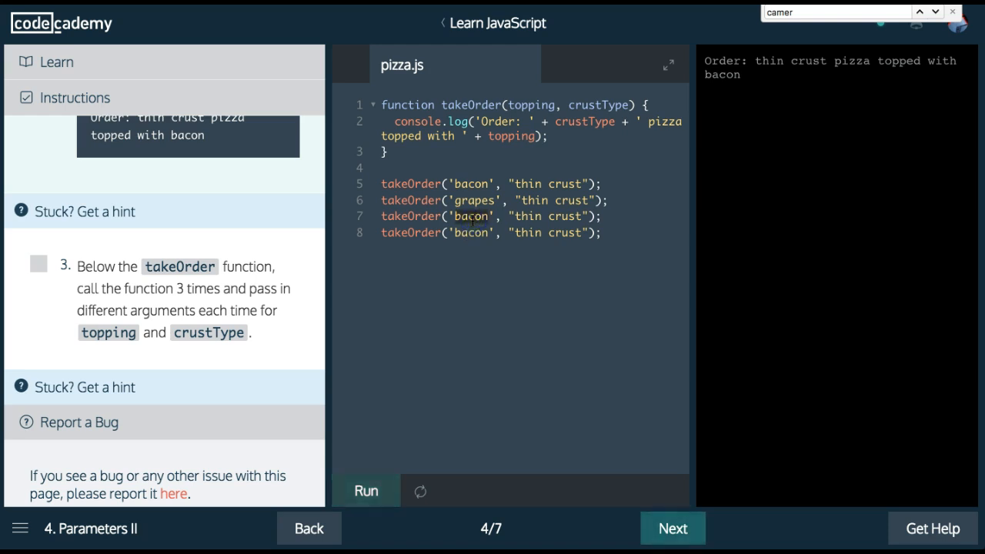
{"action": "type", "text": "chocolate"}
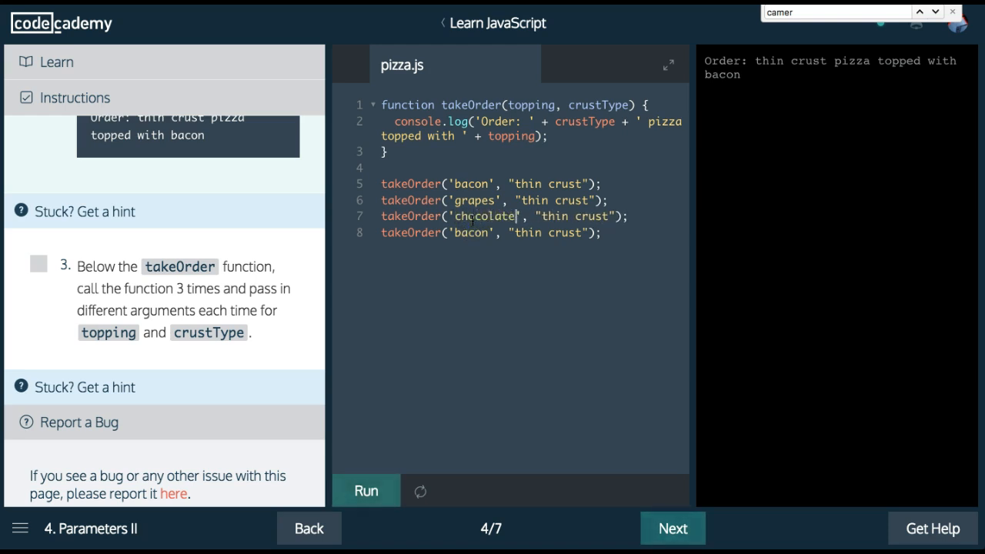
{"action": "type", "text": "apple"}
{"action": "left_click", "coordinate": [535, 200]}
{"action": "type", "text": "pa"}
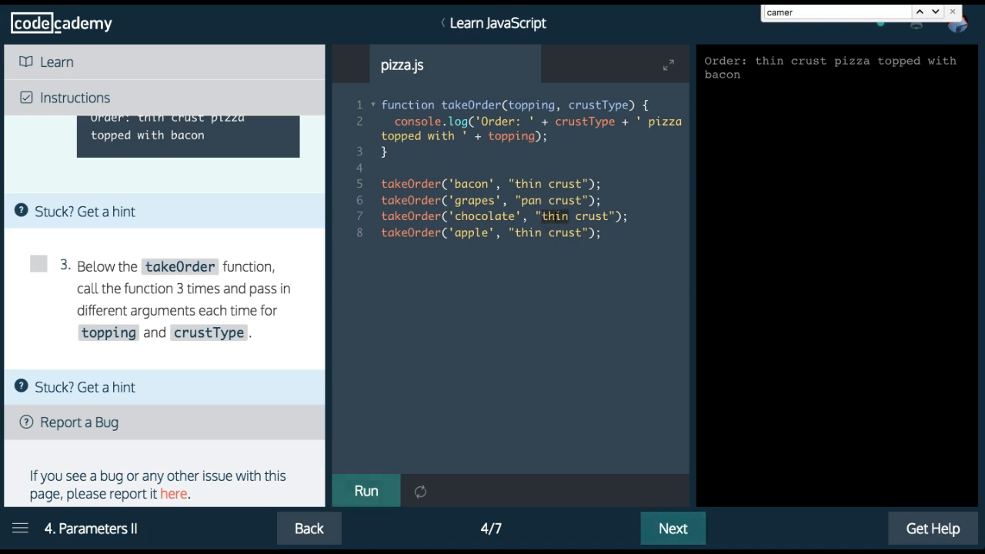
{"action": "type", "text": "extra-"}
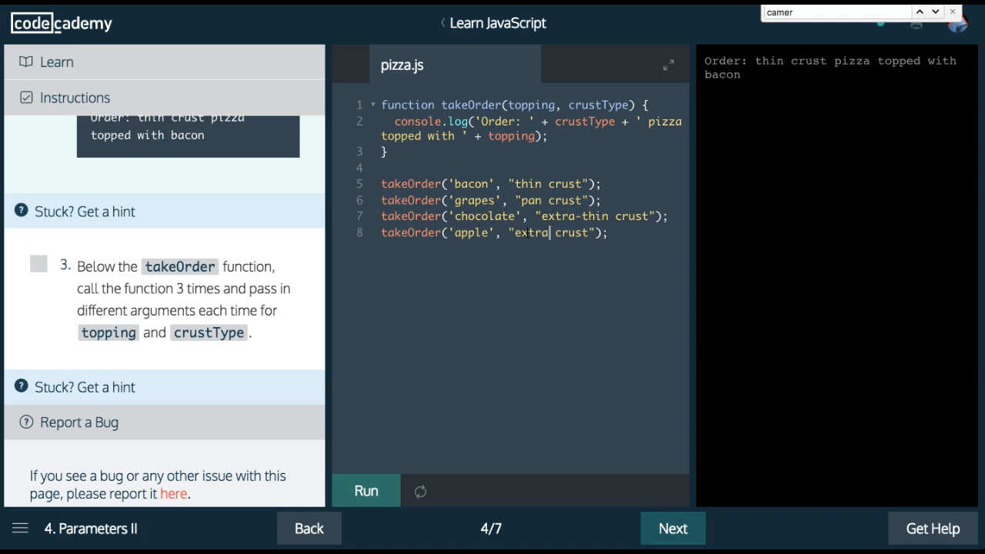
{"action": "type", "text": "-not-thin"}
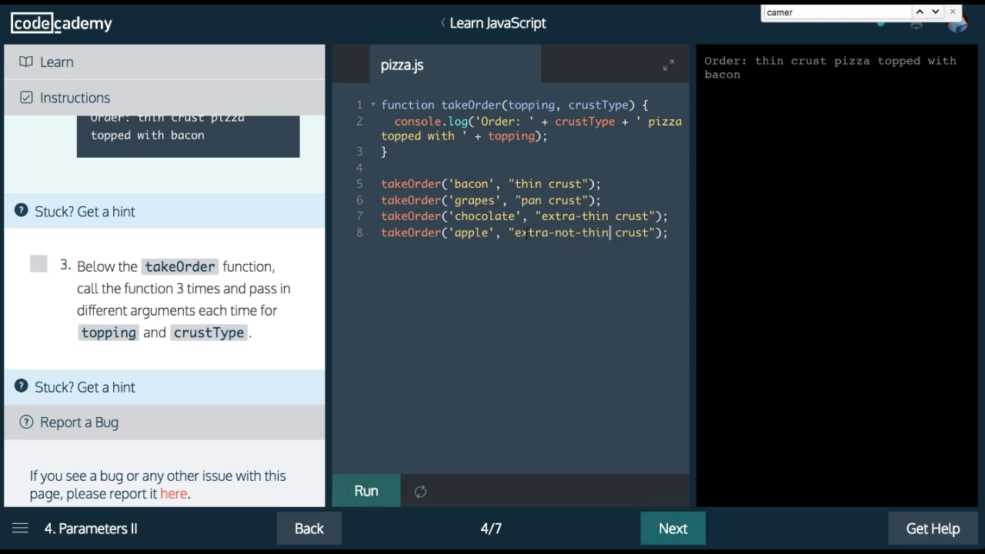
{"action": "mouse_move", "coordinate": [380, 490]}
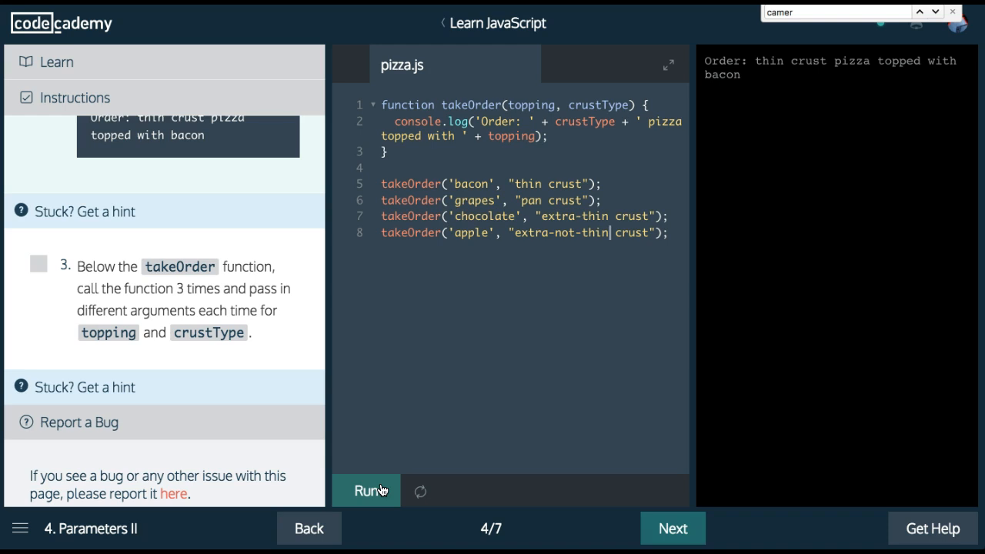
- Run pizza.js so the console lists the bacon, grapes, chocolate and apple orders
{"action": "left_click", "coordinate": [366, 490]}
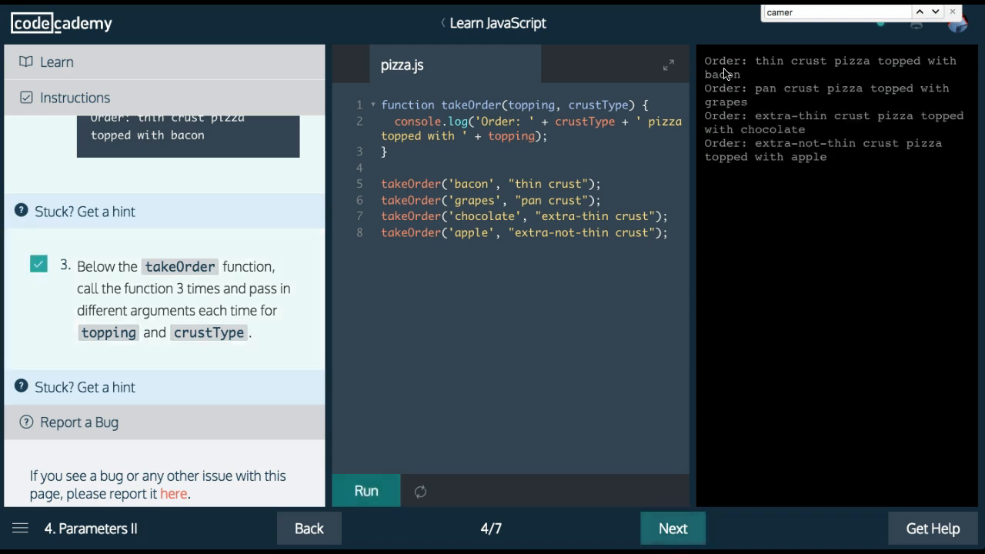
{"action": "mouse_move", "coordinate": [902, 76]}
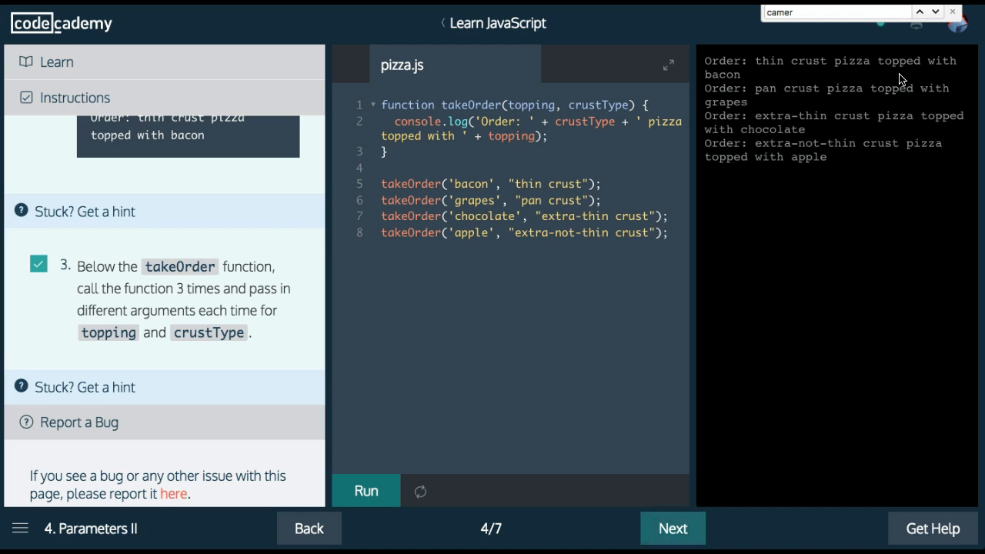
{"action": "mouse_move", "coordinate": [779, 157]}
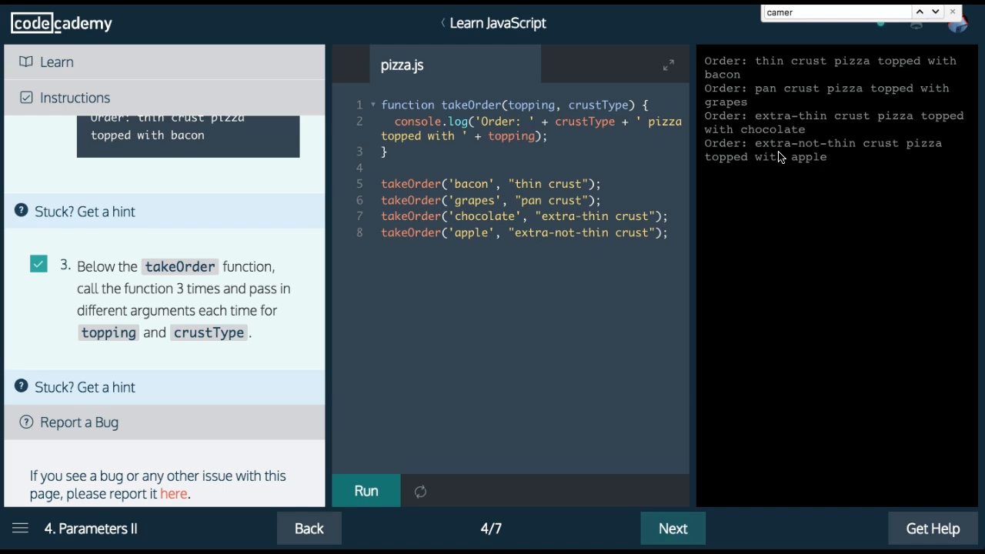
{"action": "mouse_move", "coordinate": [873, 172]}
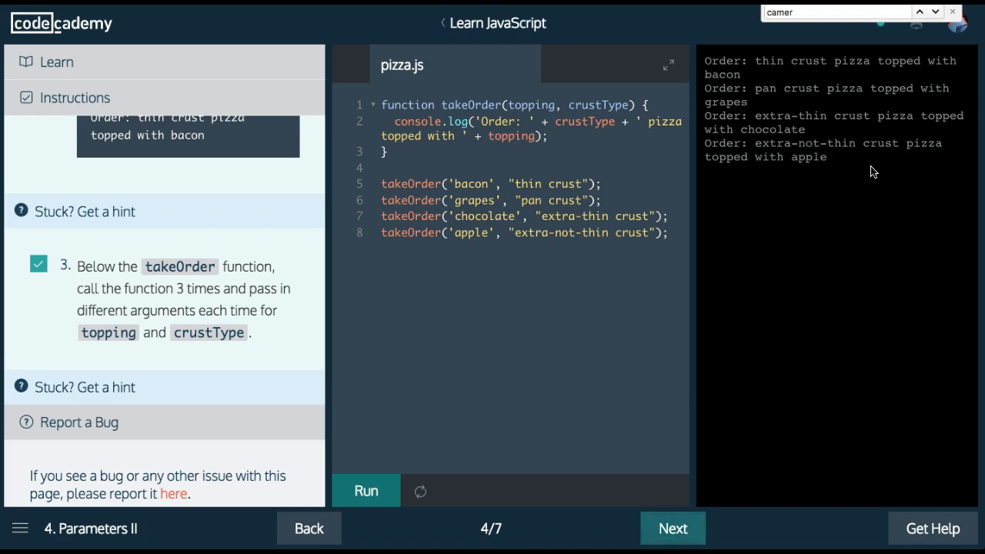